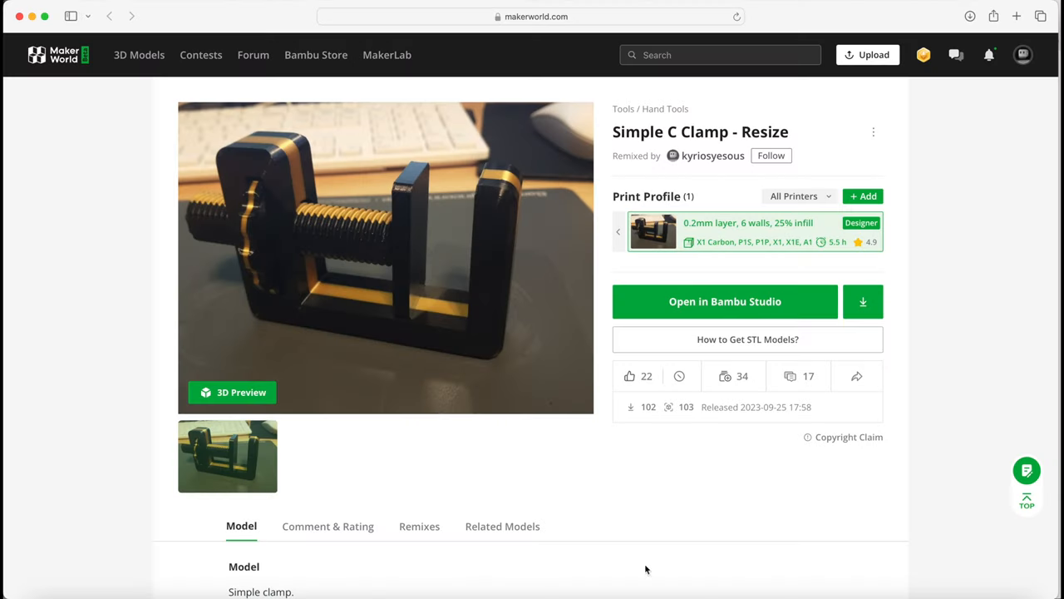
pyautogui.moveTo(557, 193)
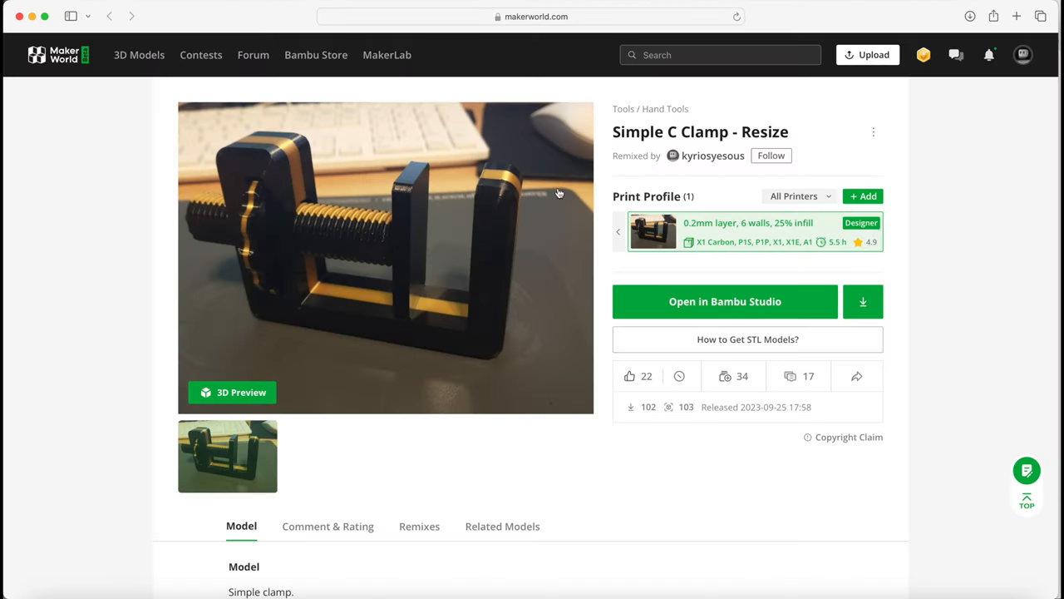
pyautogui.moveTo(648, 256)
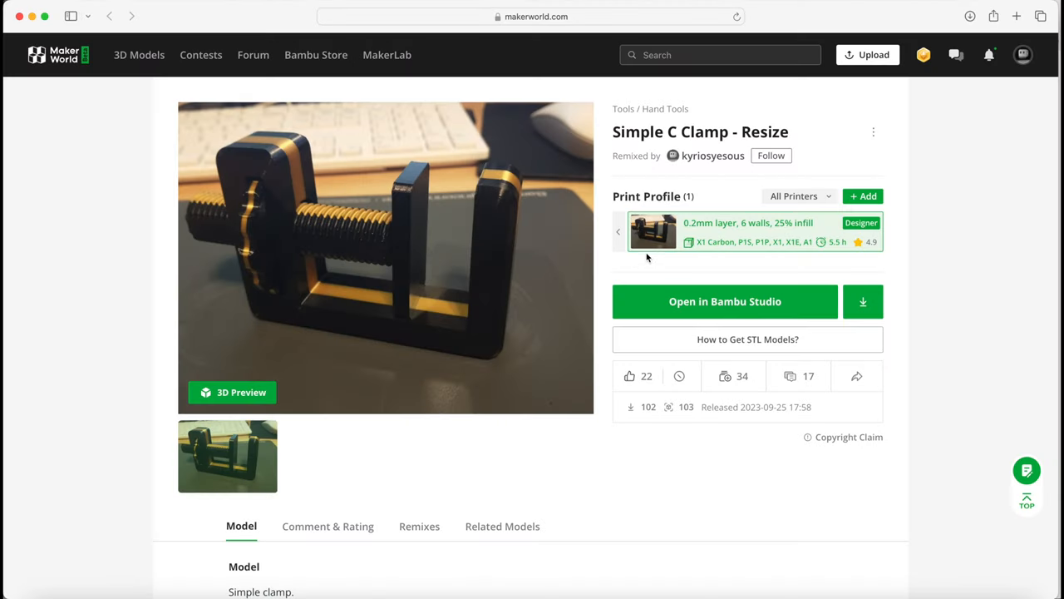
pyautogui.moveTo(798, 231)
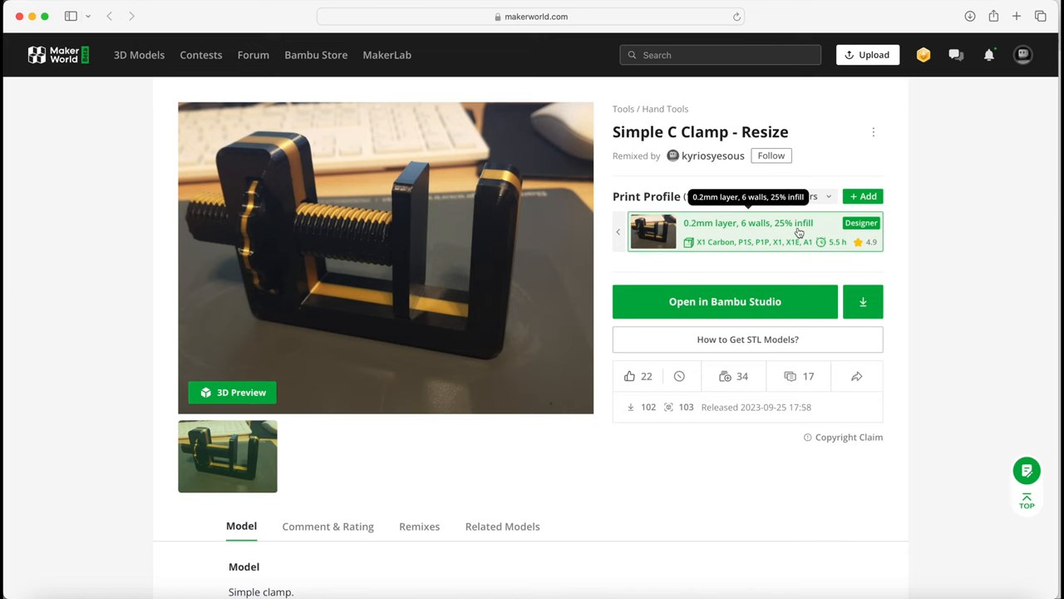
# Scroll to the Simple C Clamp - Resize model description with its 56 mm by 50 mm opening
pyautogui.scroll(-3)
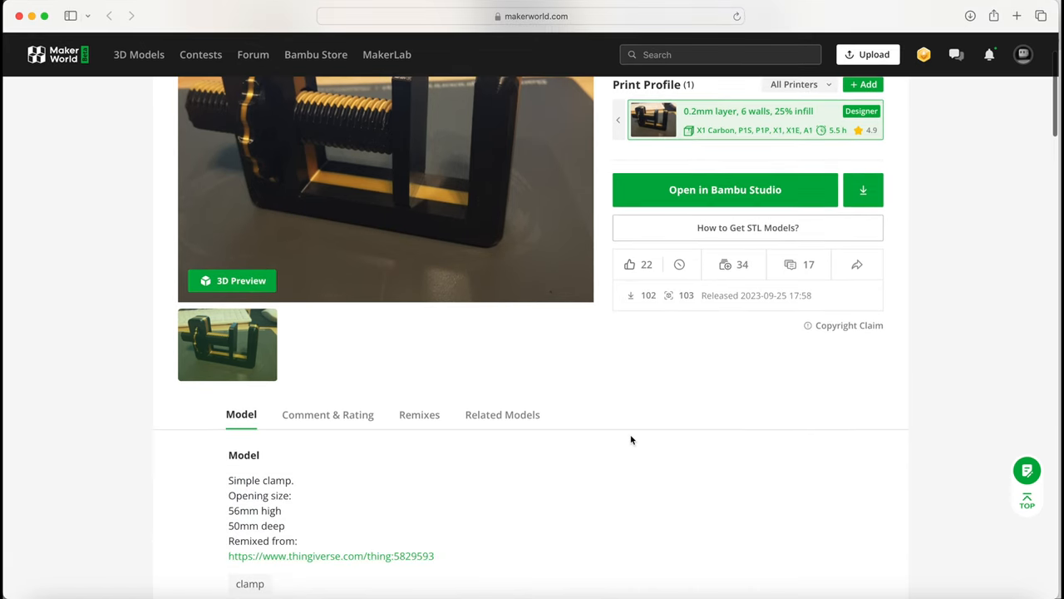
pyautogui.scroll(-3)
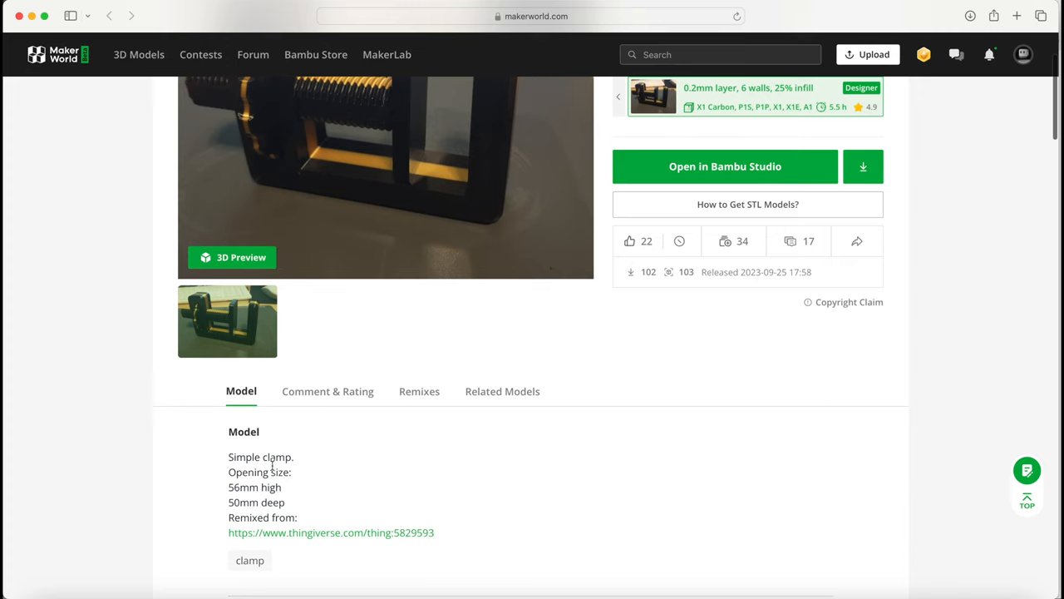
pyautogui.click(725, 166)
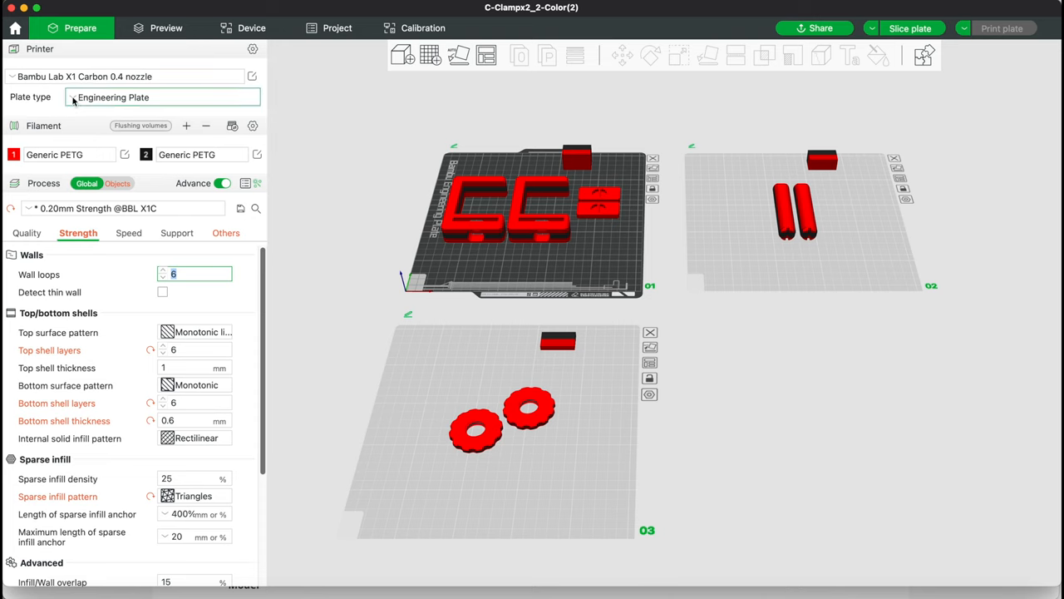
# Choose Textured PEI Plate as the build surface and review the strength settings
pyautogui.click(163, 97)
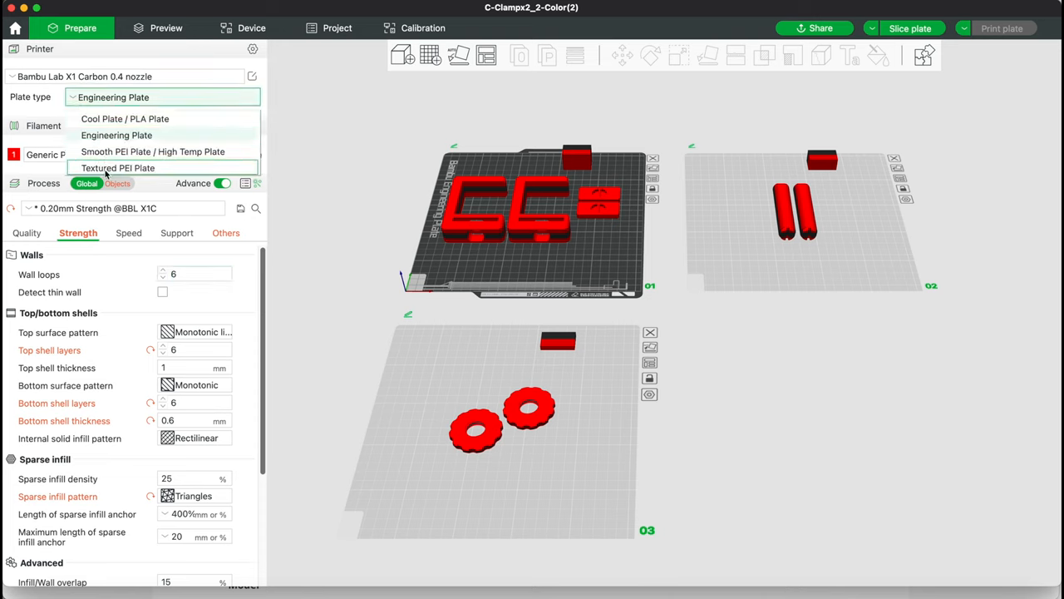
pyautogui.click(116, 166)
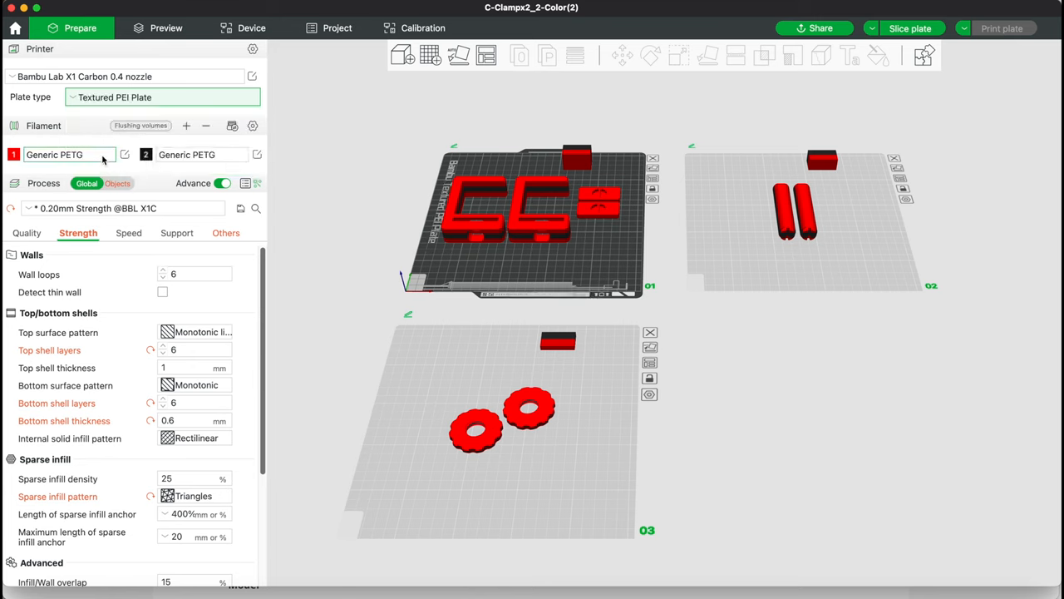
pyautogui.scroll(-3)
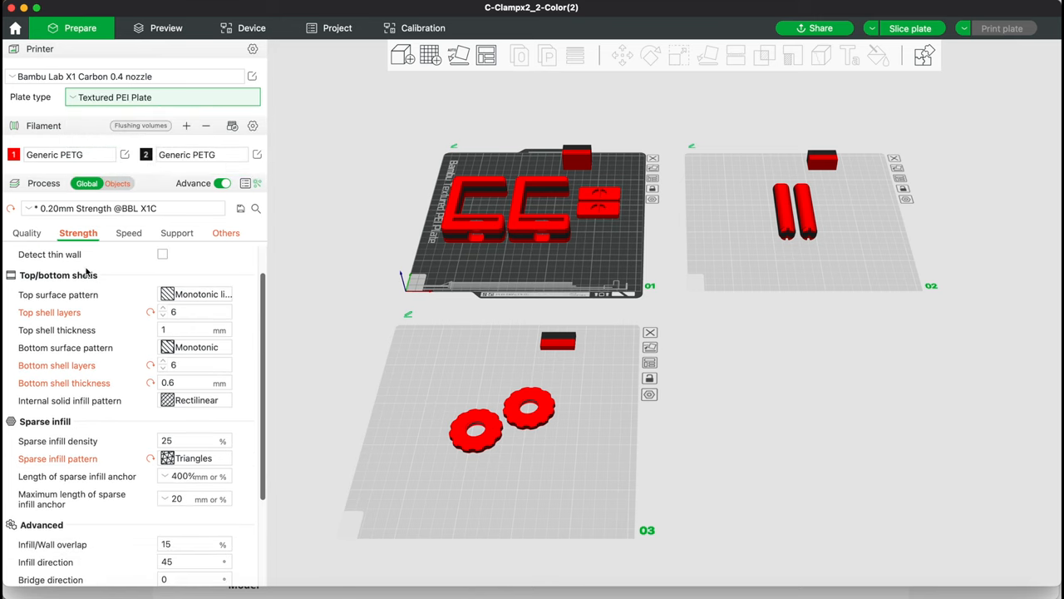
pyautogui.scroll(-3)
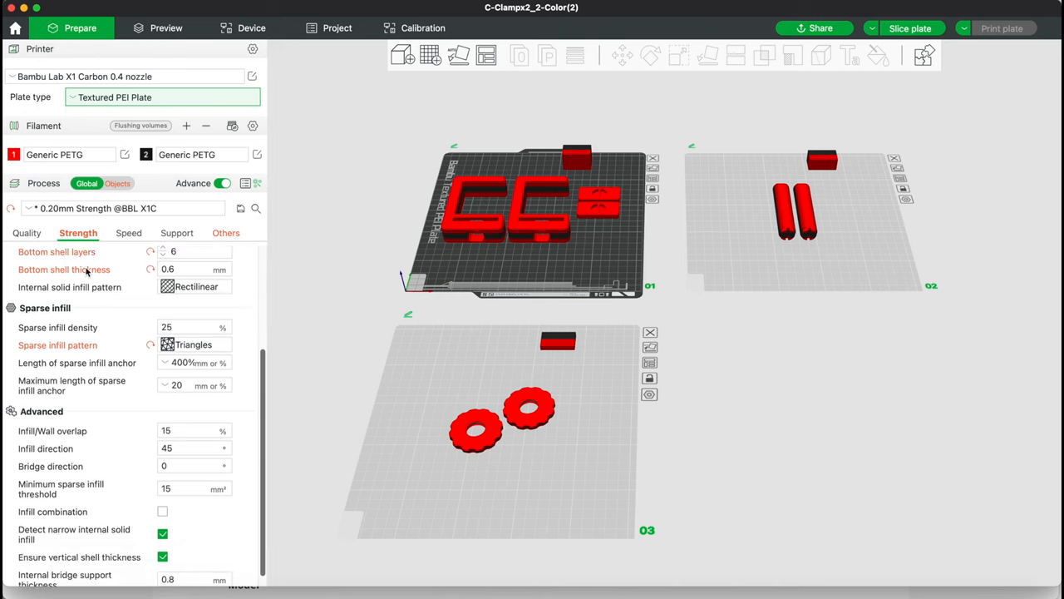
pyautogui.scroll(-3)
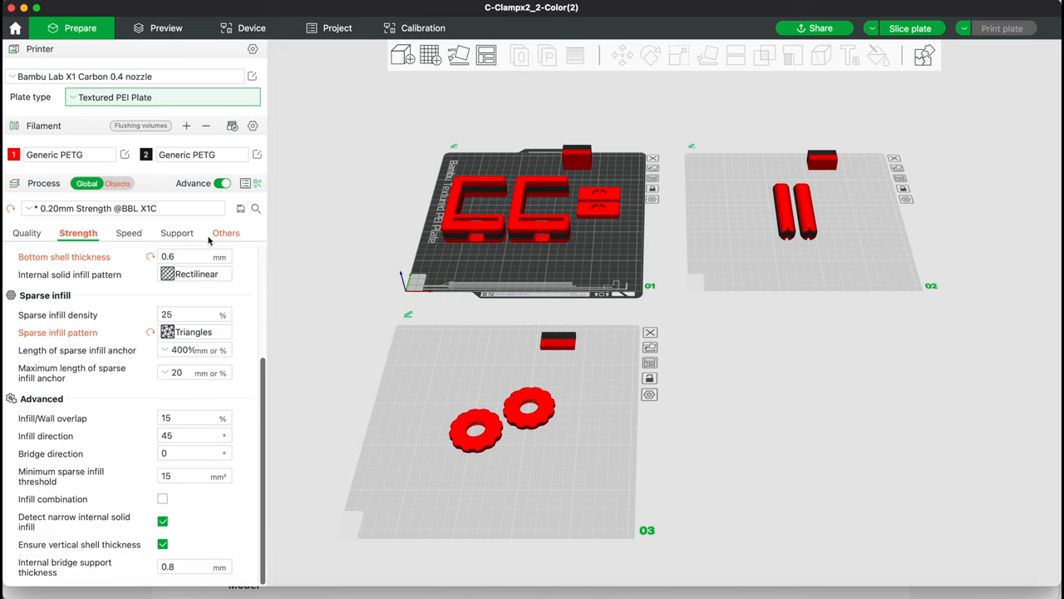
pyautogui.moveTo(227, 237)
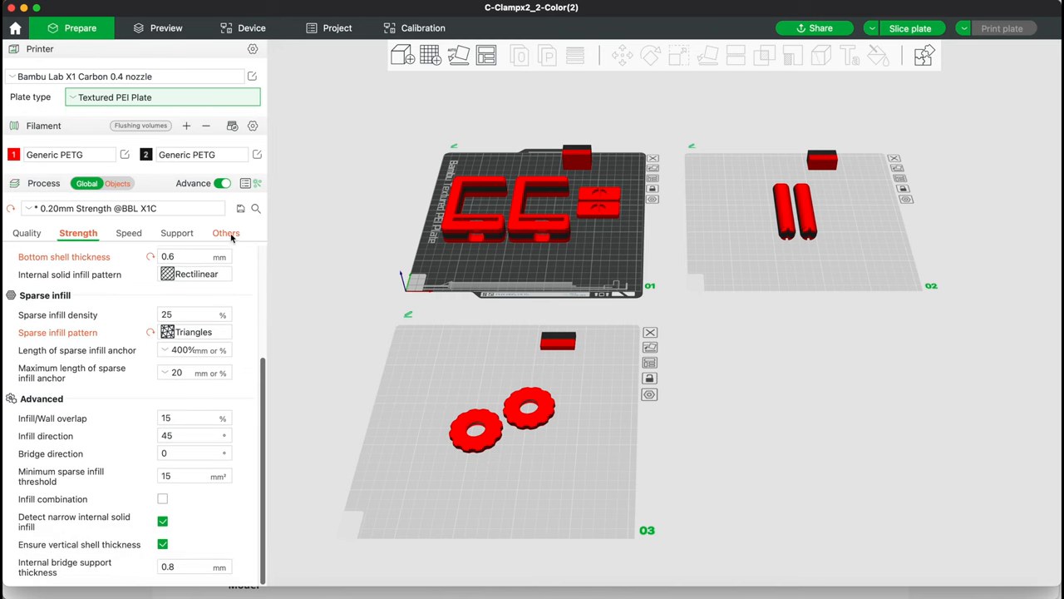
# Review the Others process settings, then return to the MakerWorld C Clamp page
pyautogui.click(223, 233)
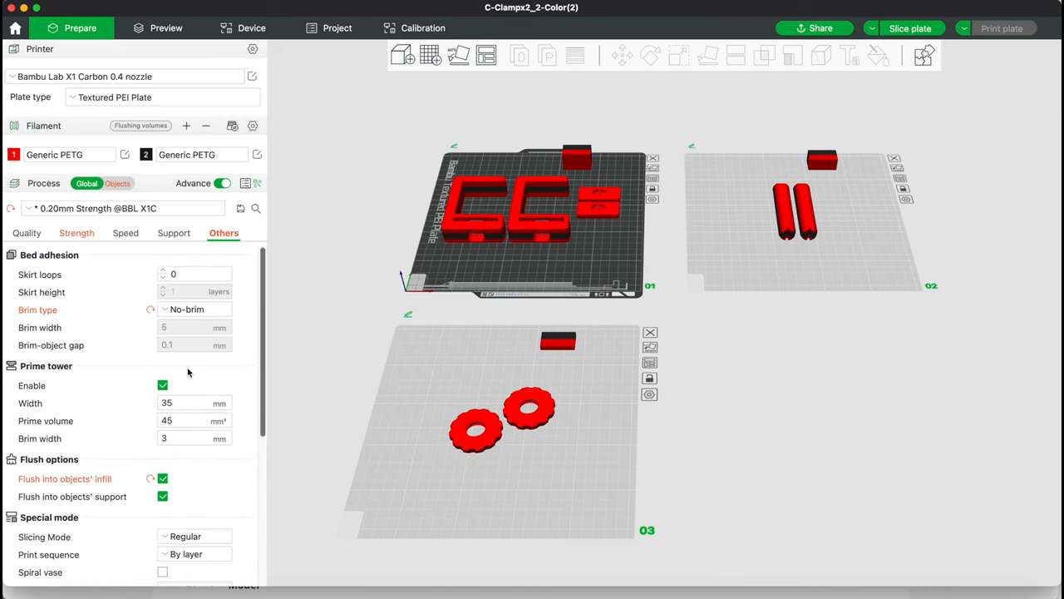
pyautogui.scroll(-3)
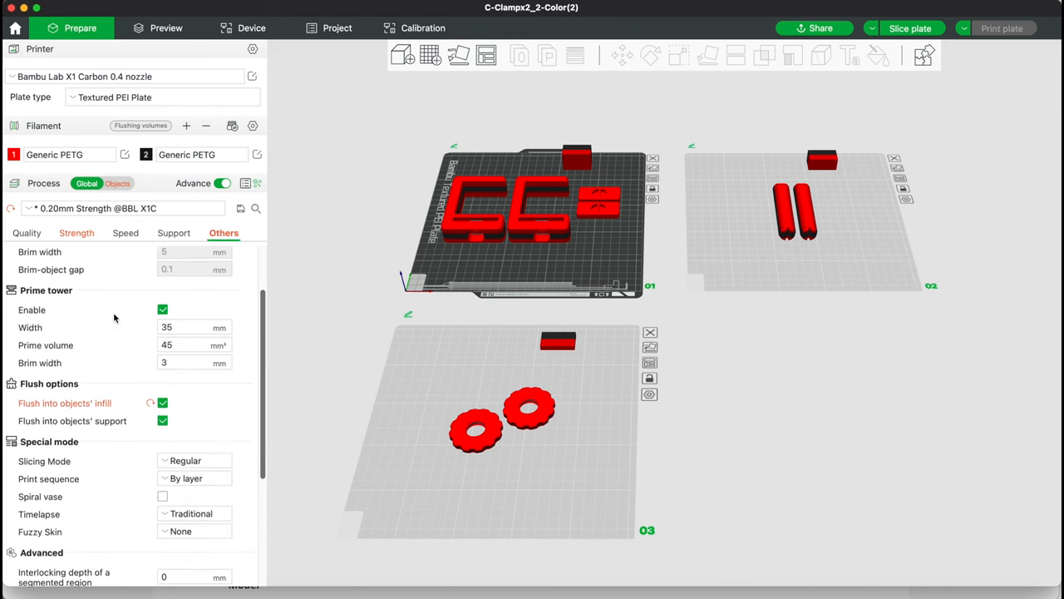
pyautogui.scroll(-3)
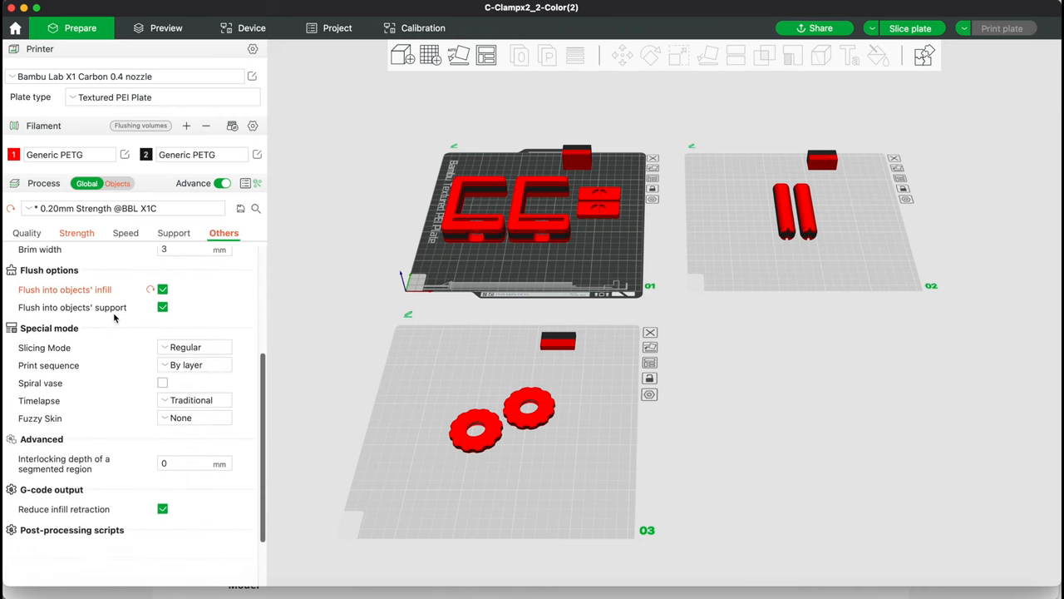
pyautogui.click(1007, 26)
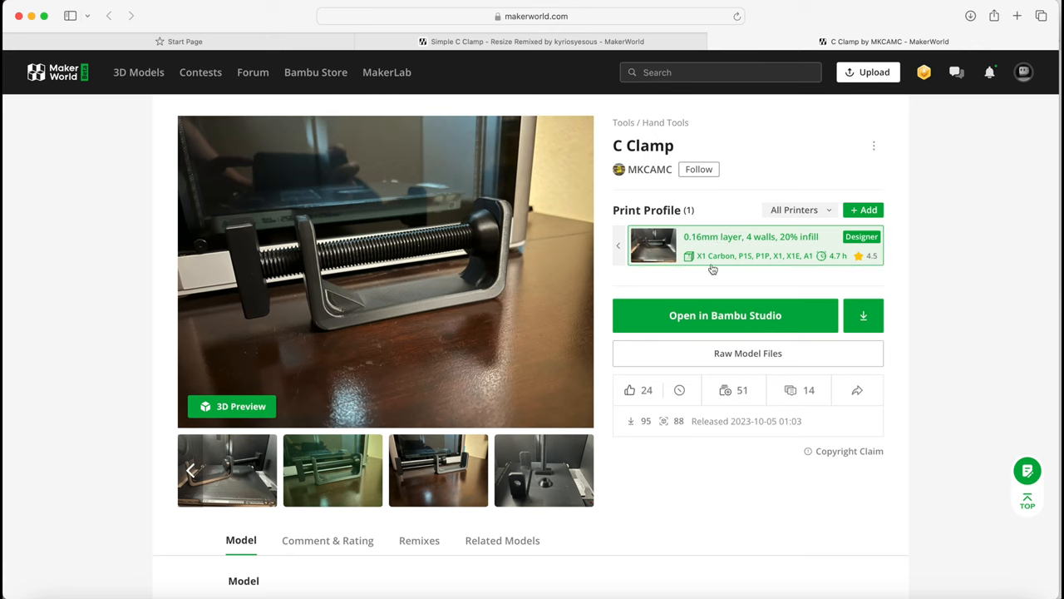
# Read the C Clamp description and open its project in Bambu Studio
pyautogui.scroll(-3)
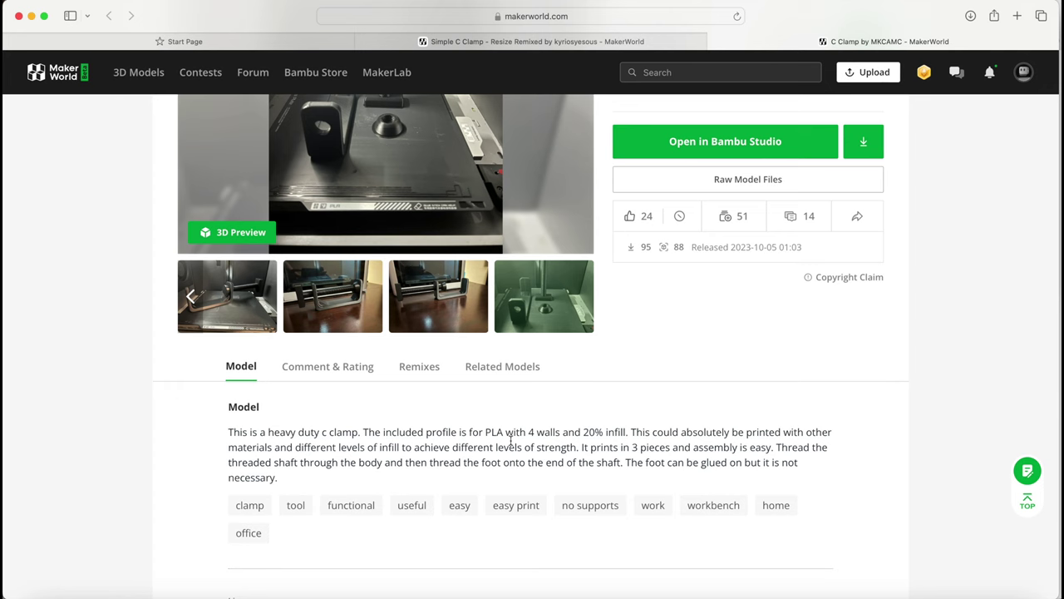
pyautogui.click(725, 139)
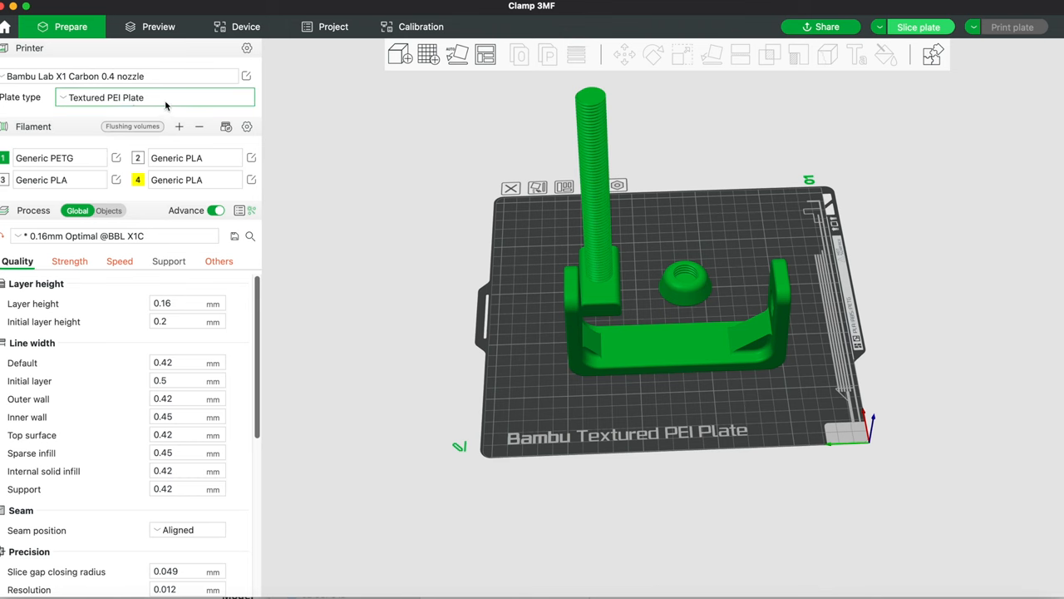
pyautogui.moveTo(114, 113)
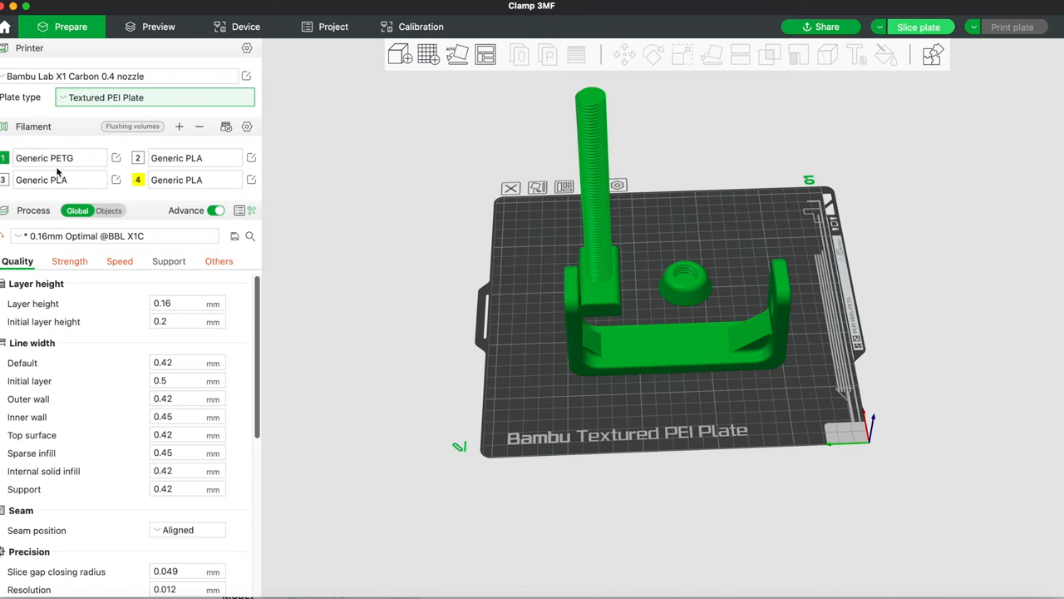
# Review the Strength, Speed and Others settings, then return to the MakerWorld browser
pyautogui.click(70, 261)
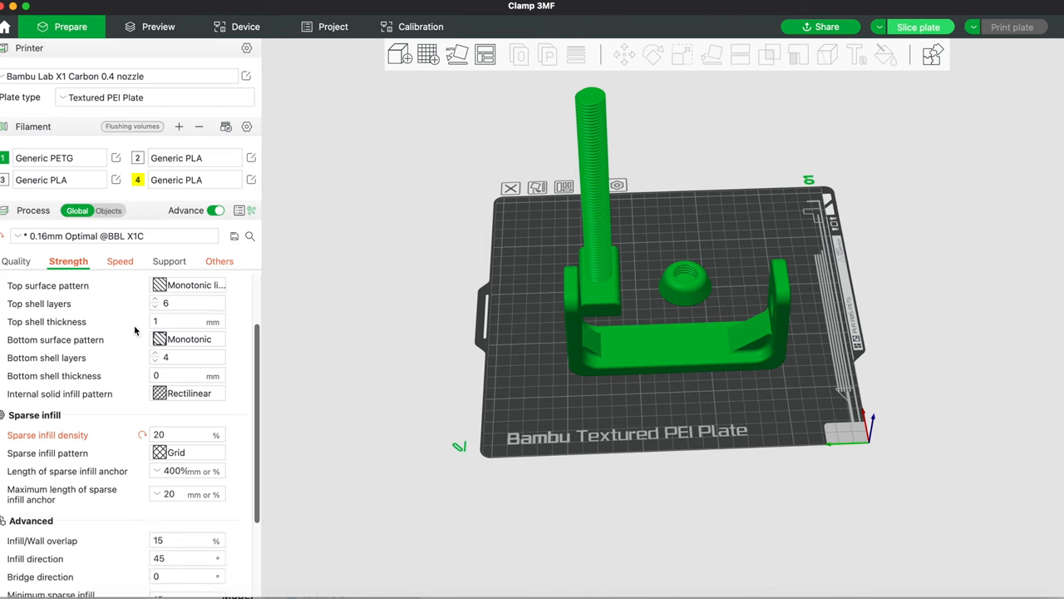
pyautogui.click(120, 261)
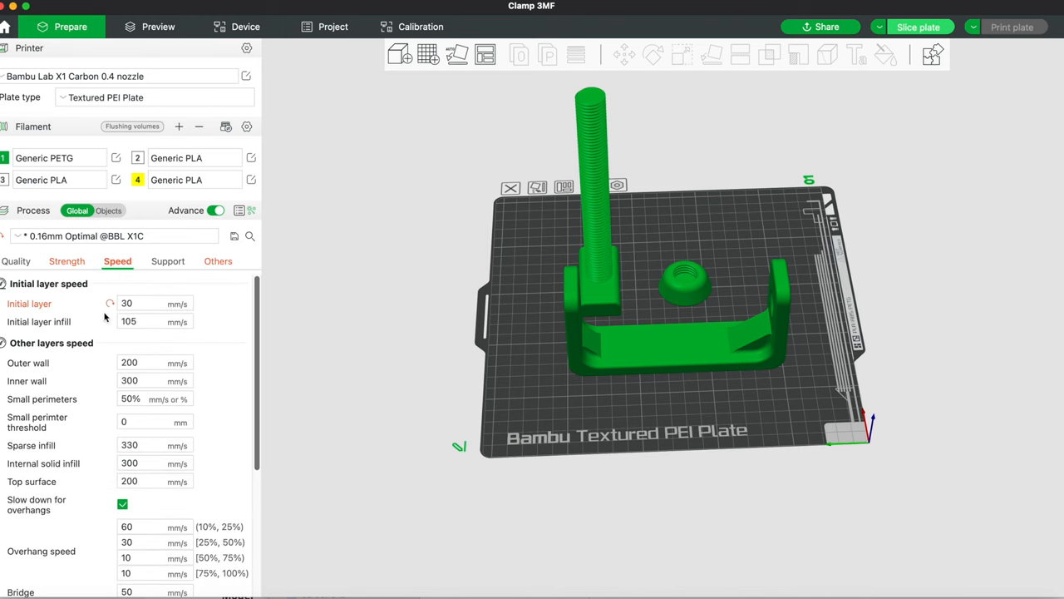
pyautogui.click(216, 259)
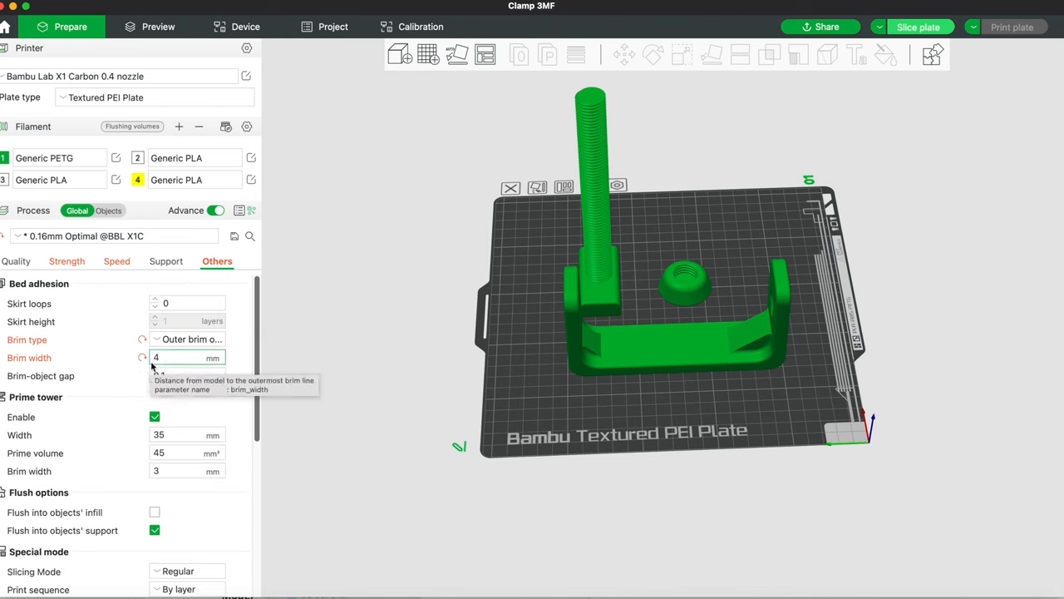
pyautogui.click(1017, 27)
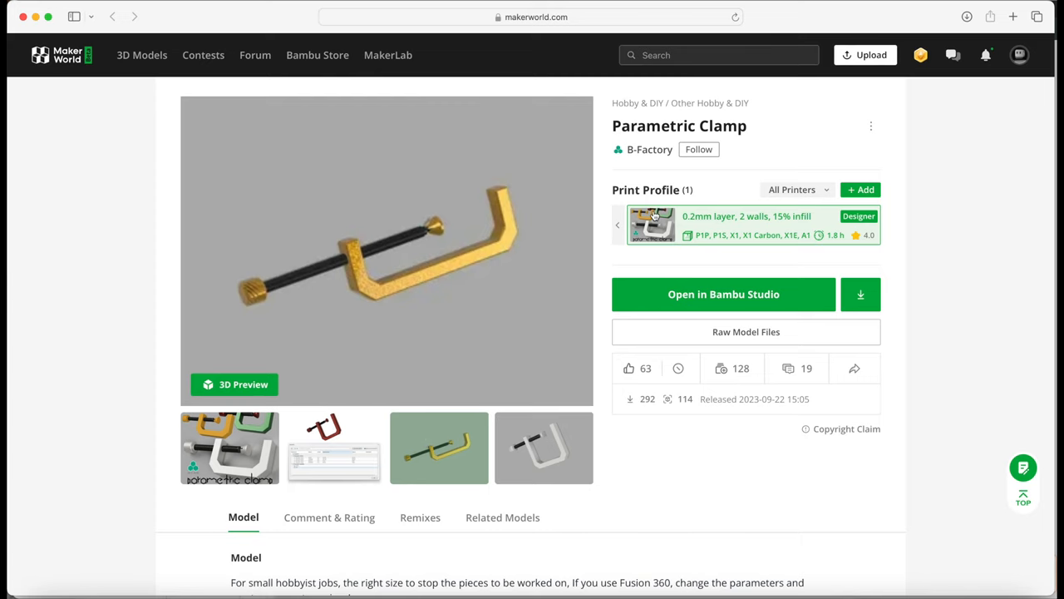
pyautogui.moveTo(635, 386)
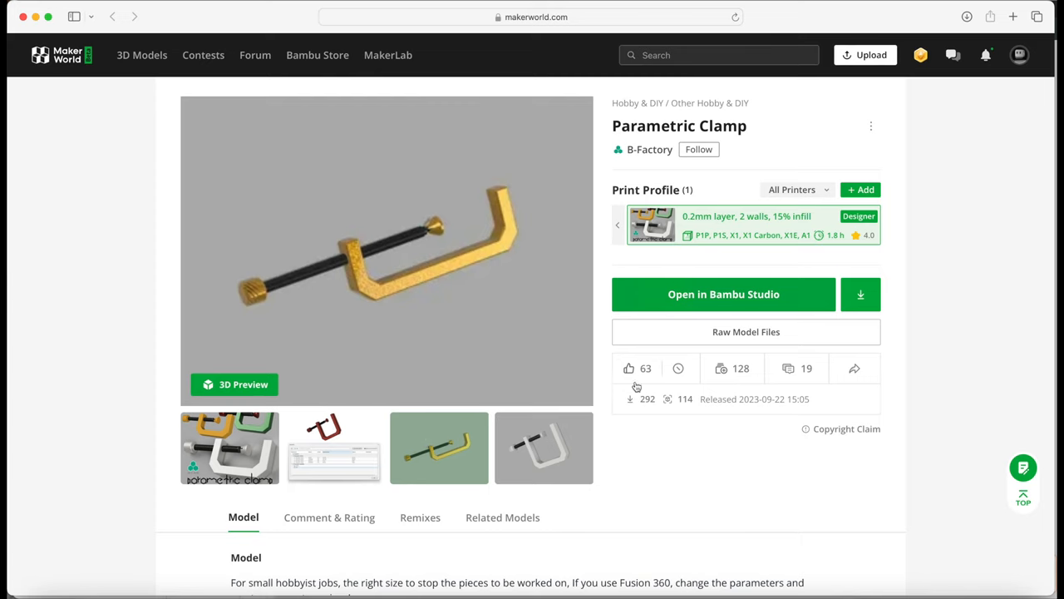
# View the Parametric Clamp description and return to the clamp project in the slicer
pyautogui.scroll(-3)
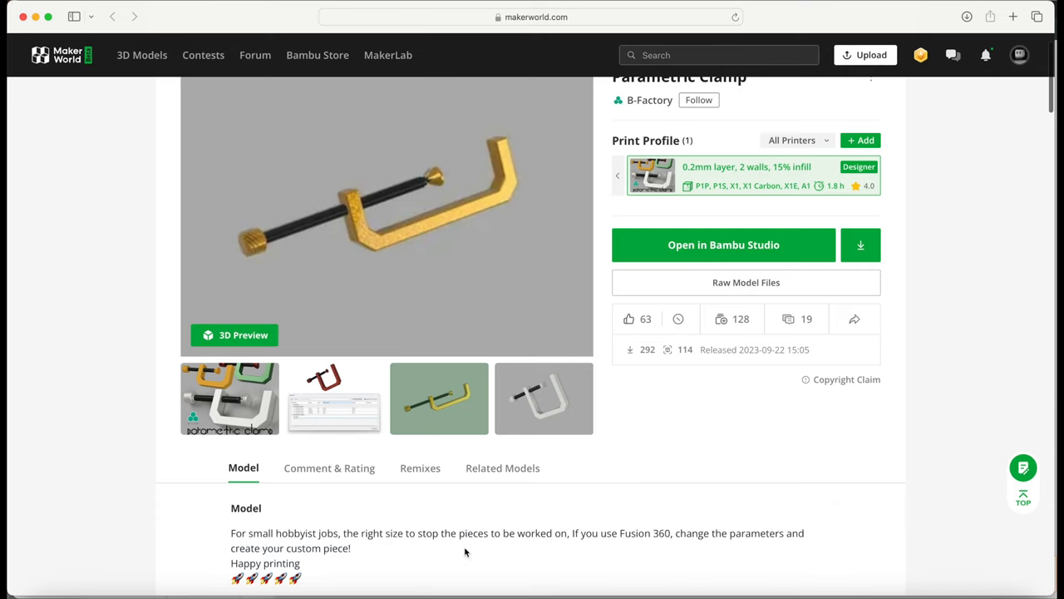
pyautogui.moveTo(640, 542)
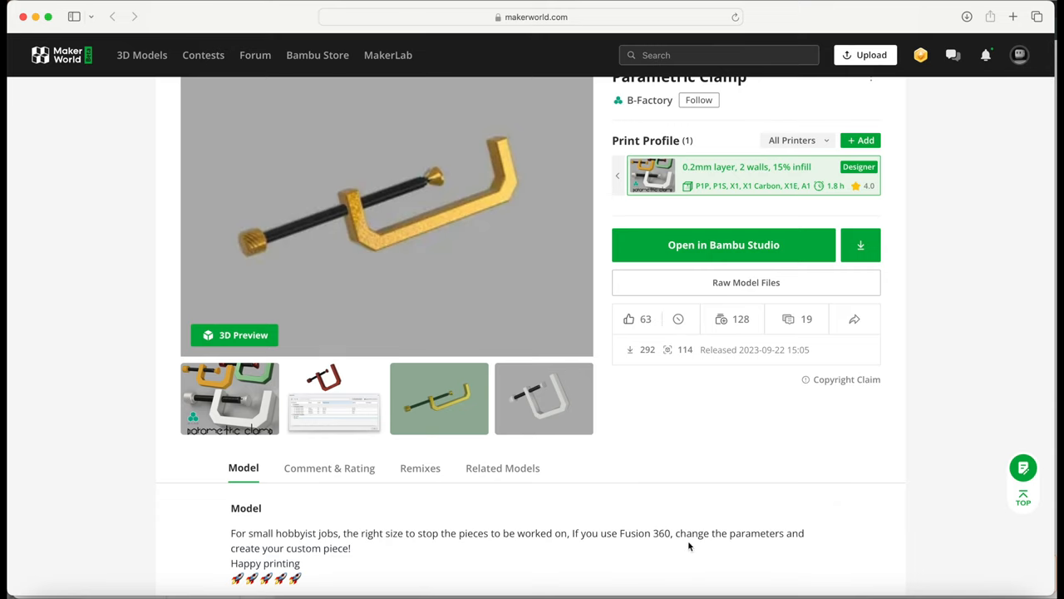
pyautogui.click(723, 245)
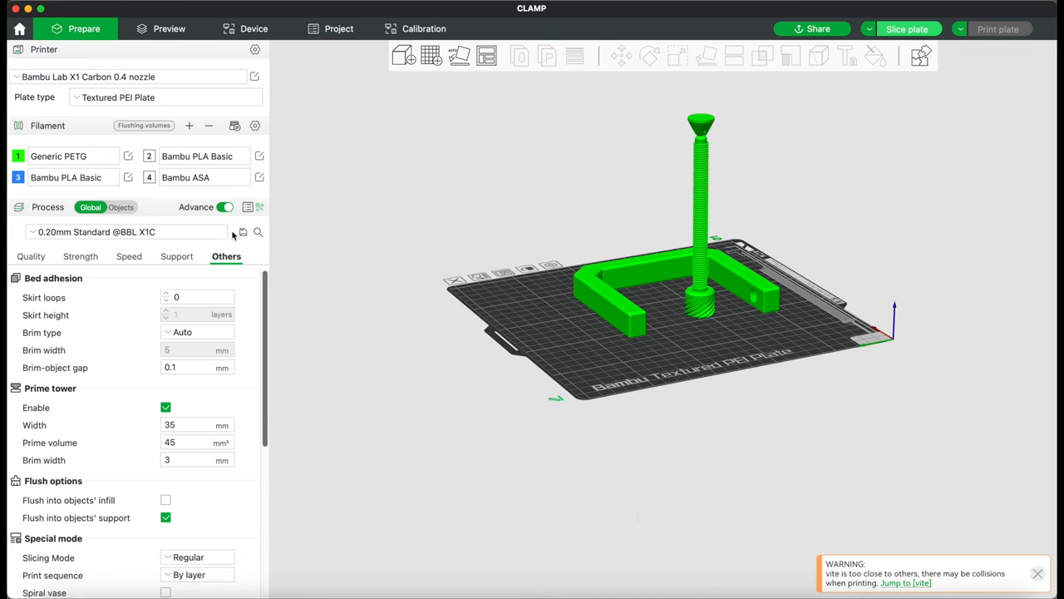
pyautogui.moveTo(130, 246)
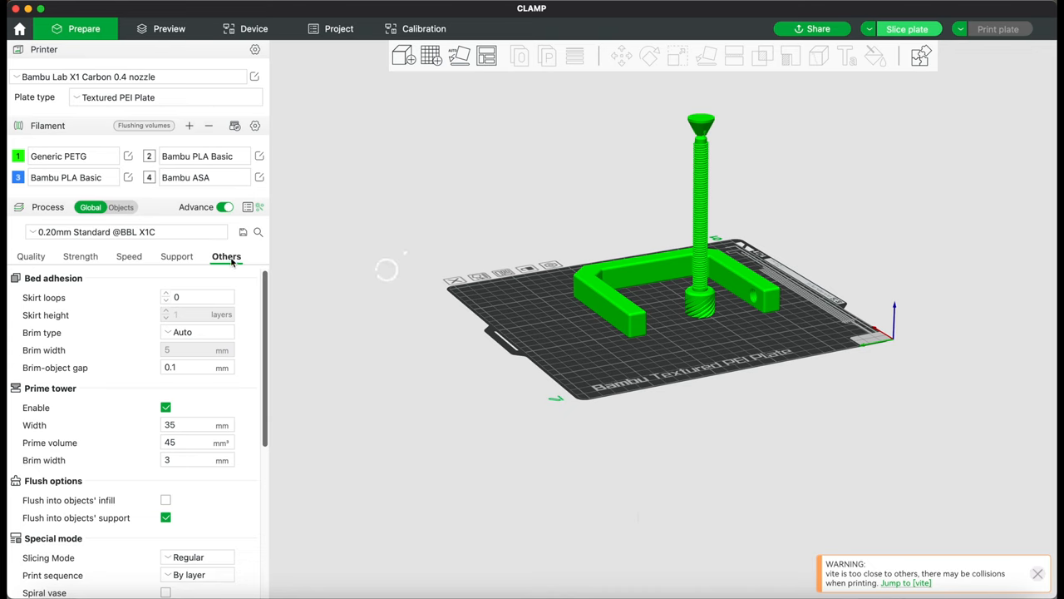
pyautogui.click(1004, 27)
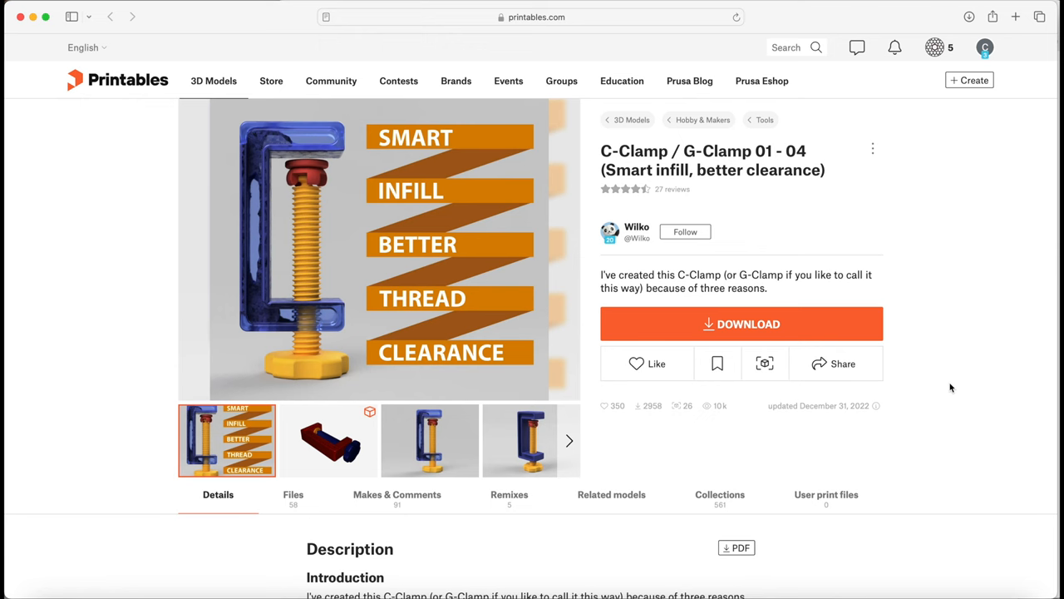
pyautogui.scroll(-3)
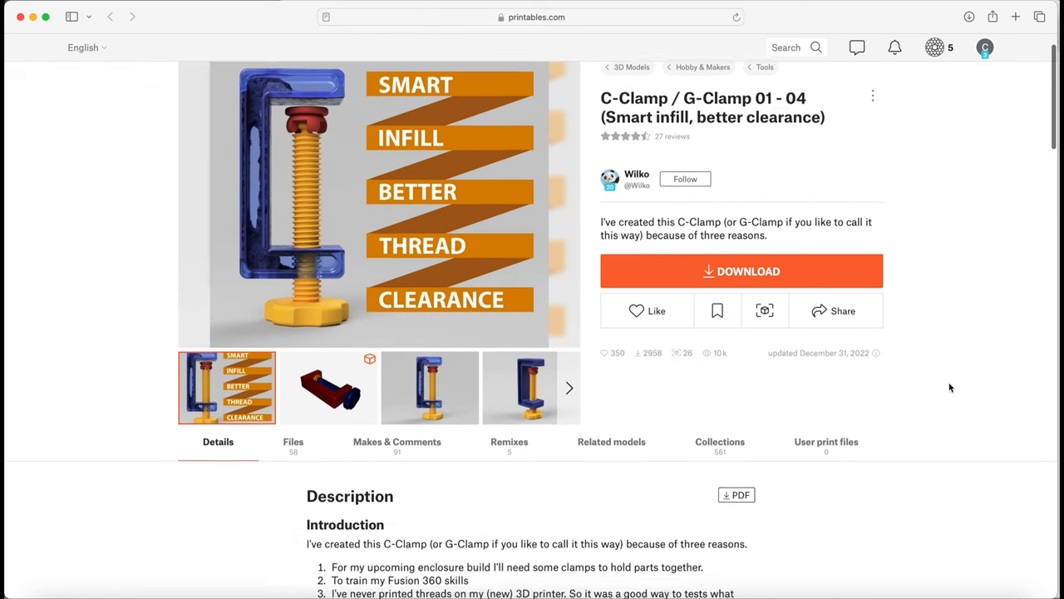
pyautogui.scroll(-3)
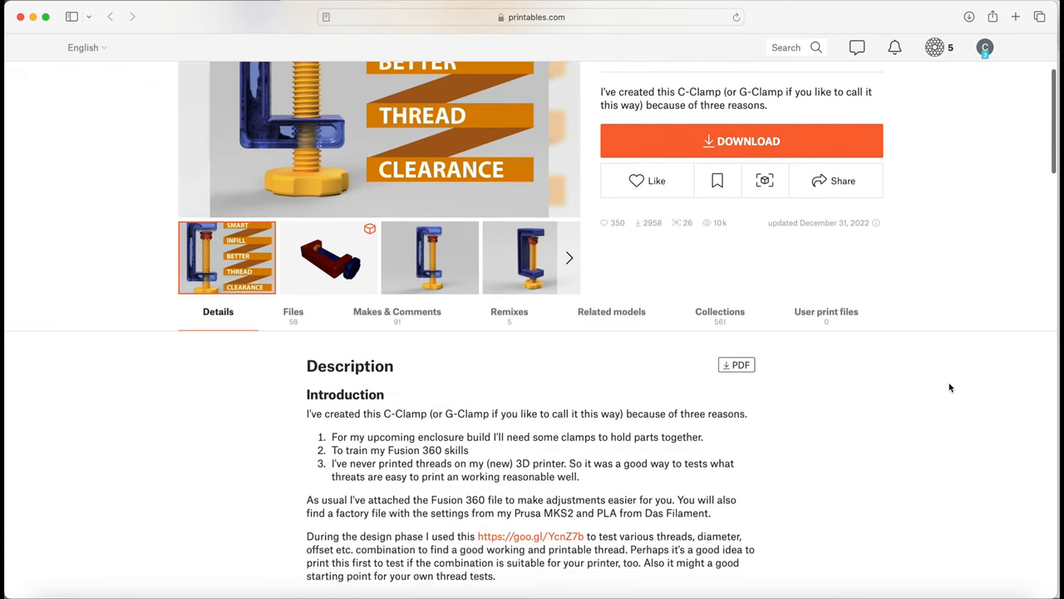
pyautogui.scroll(-3)
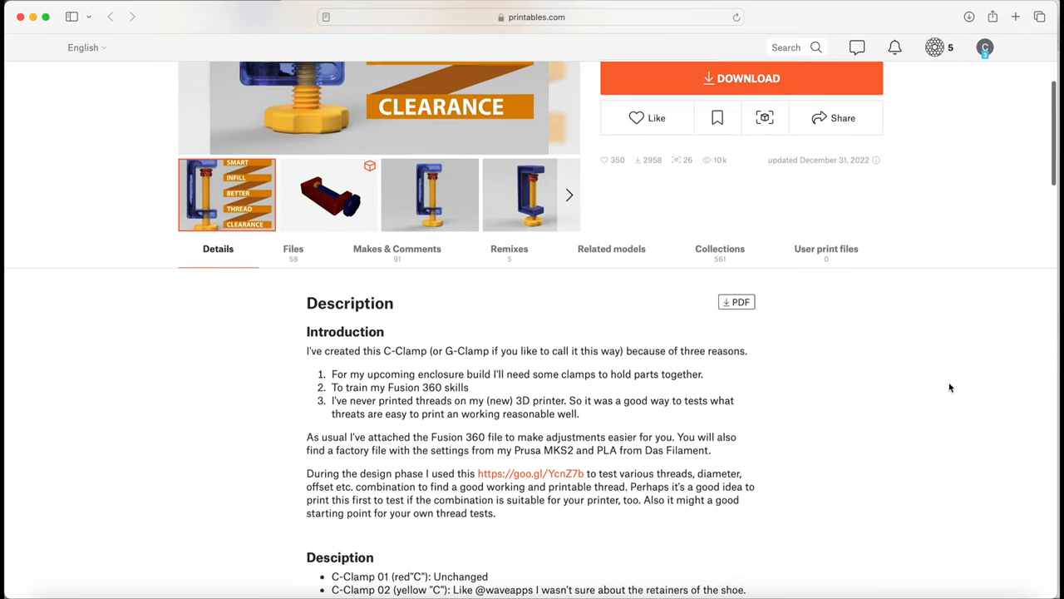
pyautogui.scroll(-3)
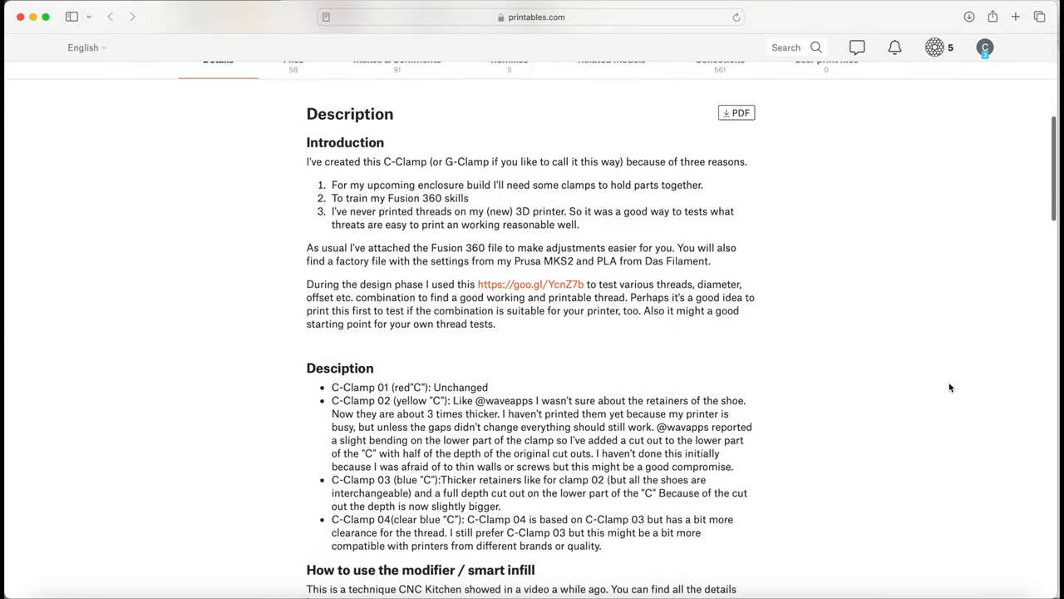
pyautogui.scroll(-3)
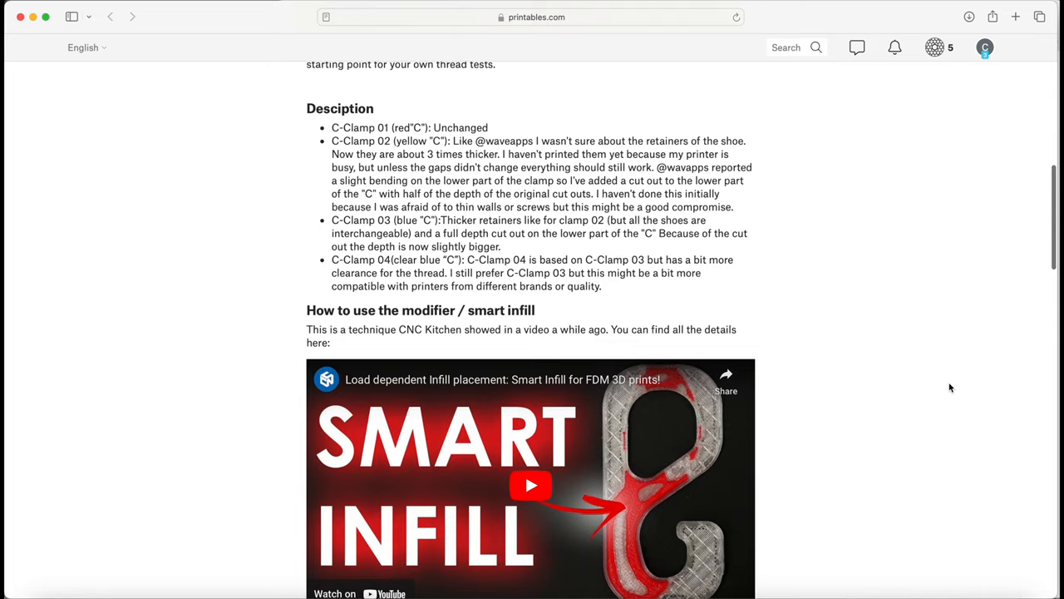
pyautogui.scroll(-3)
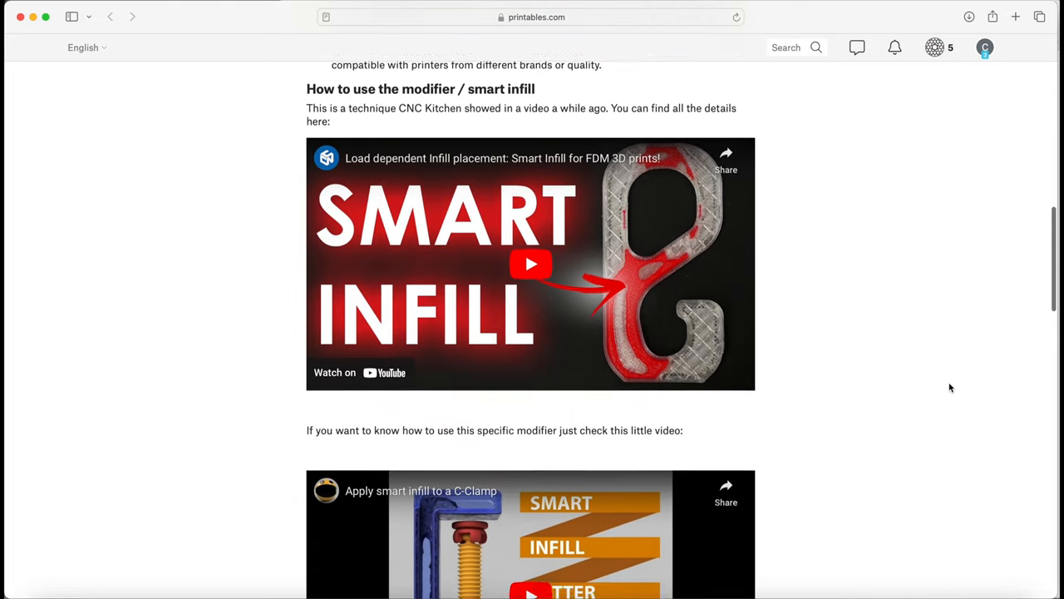
pyautogui.scroll(-3)
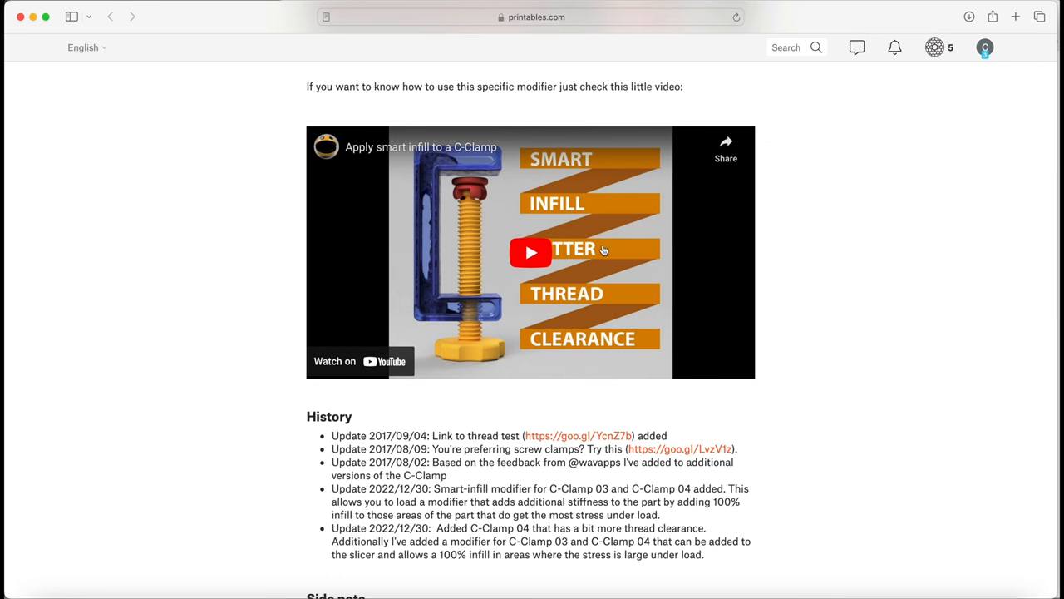
pyautogui.scroll(-3)
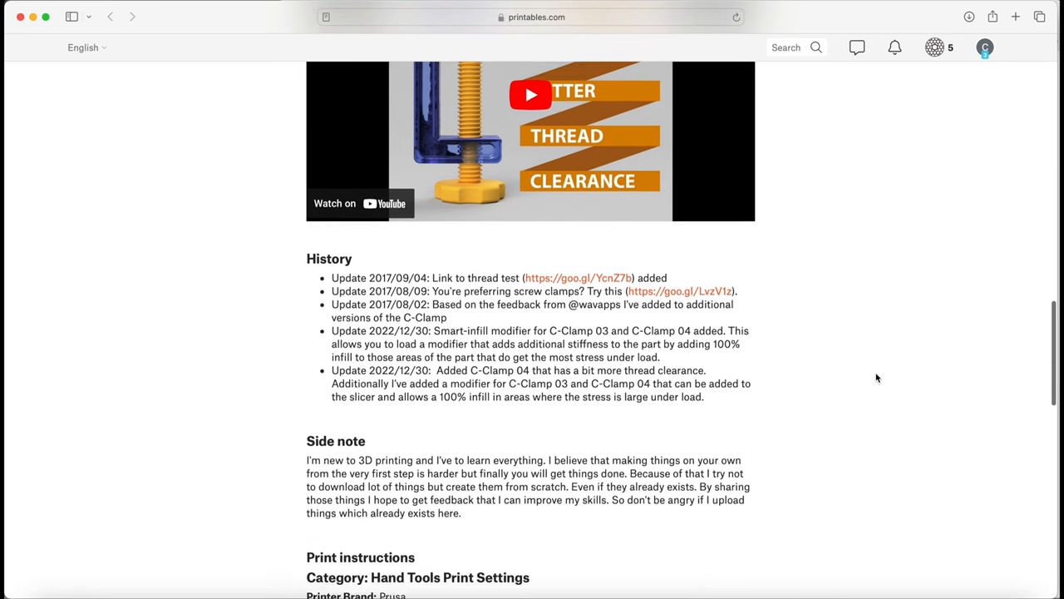
pyautogui.scroll(-3)
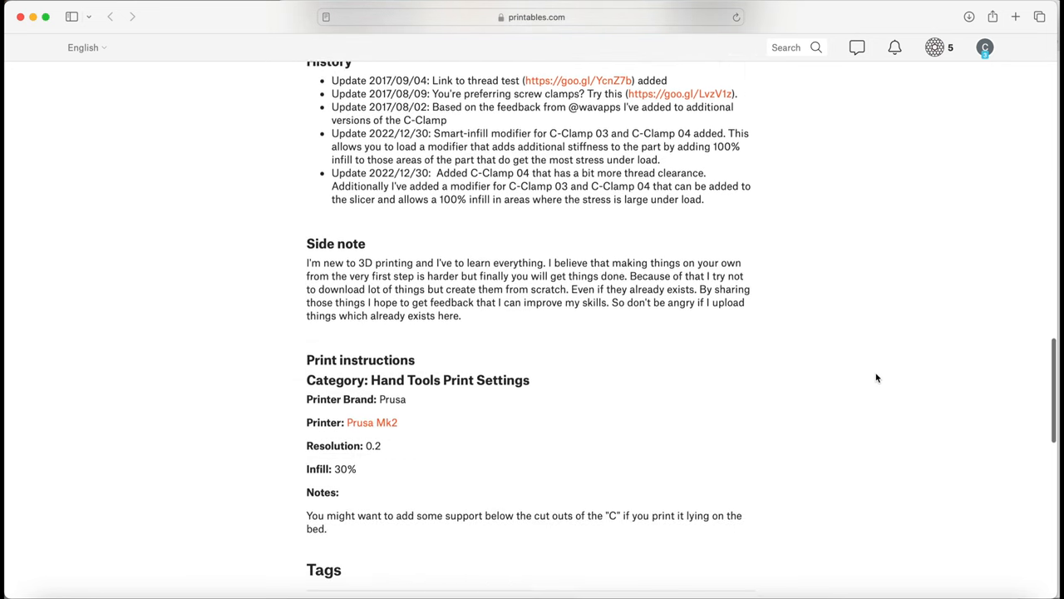
pyautogui.scroll(-3)
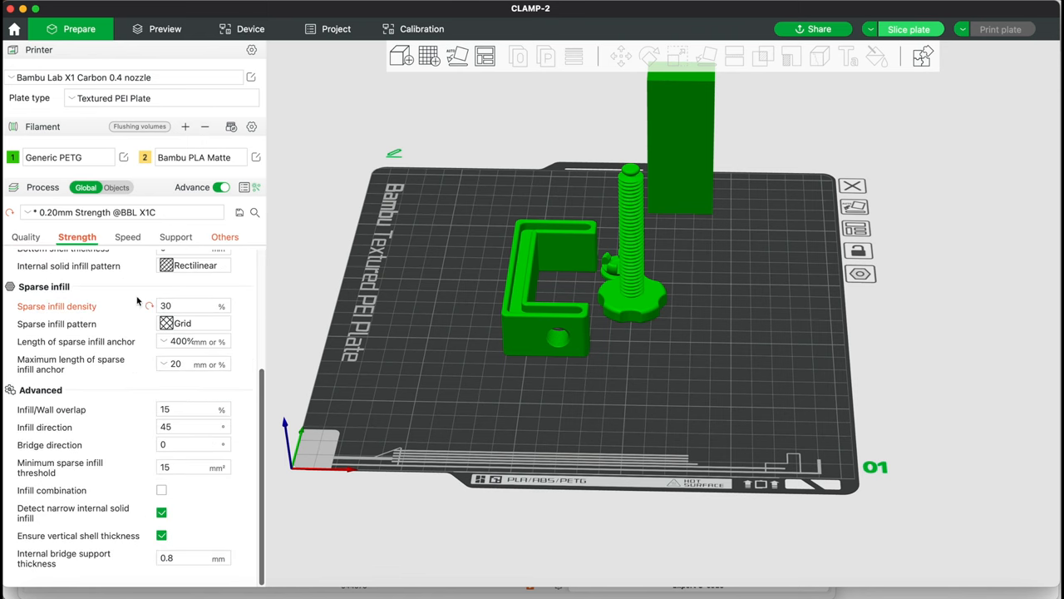
pyautogui.moveTo(146, 311)
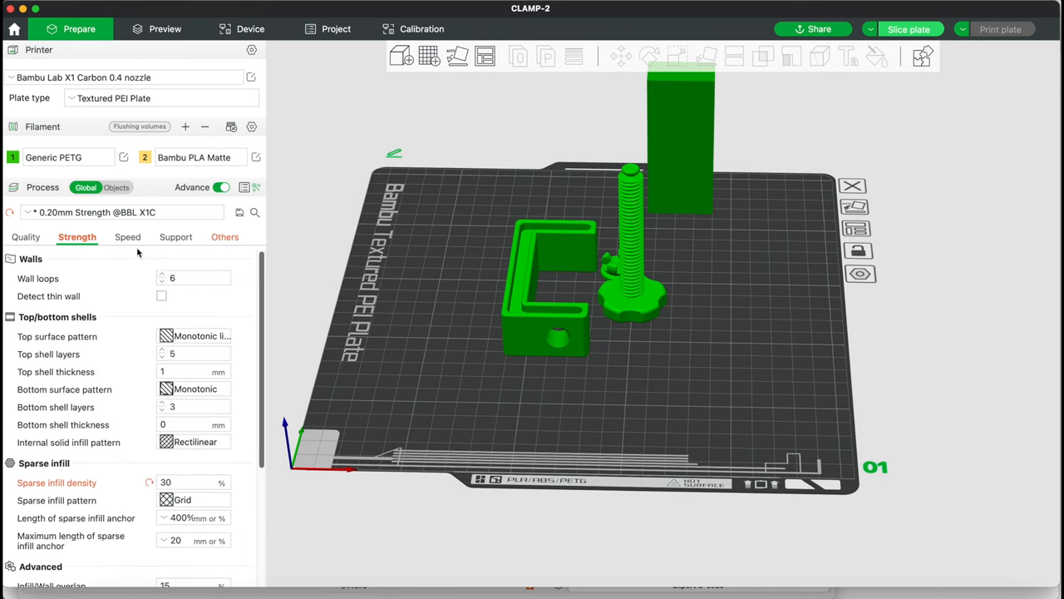
# Show the Others bed-adhesion settings for CLAMP-2, then switch back to the browser
pyautogui.click(223, 236)
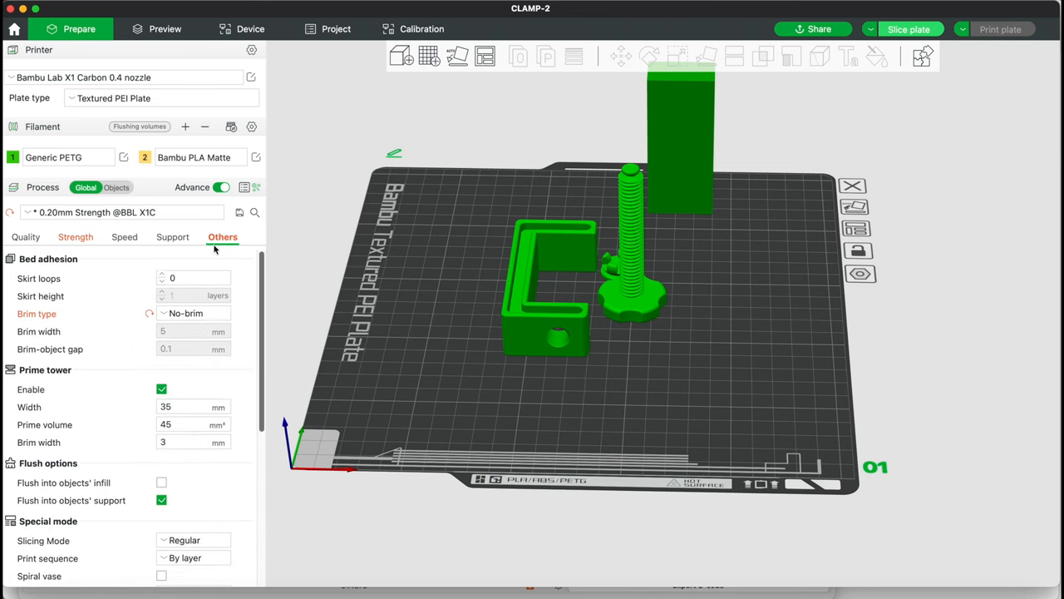
pyautogui.moveTo(140, 386)
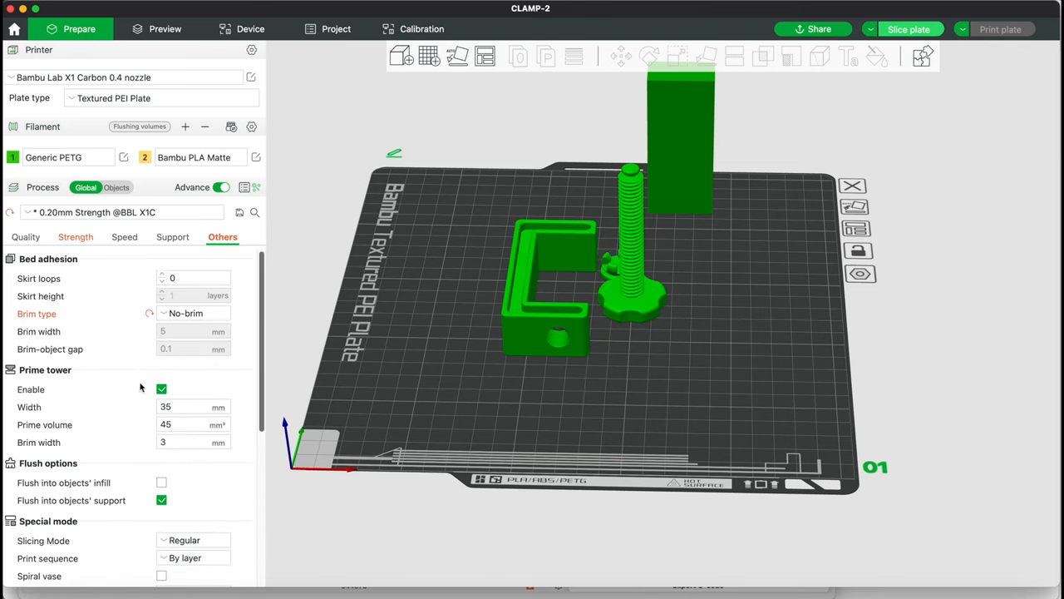
pyautogui.click(1000, 27)
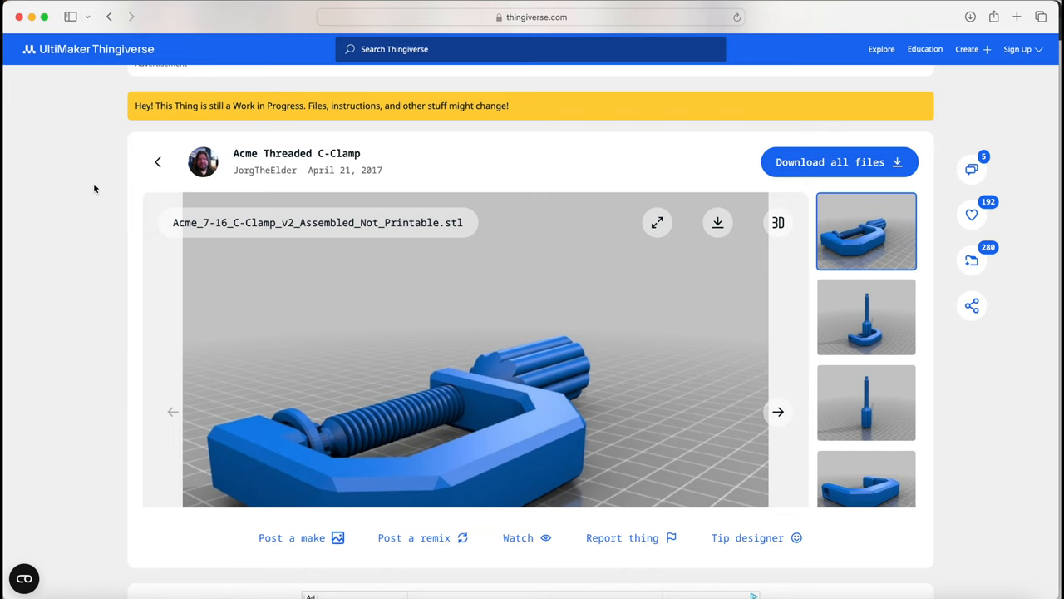
pyautogui.moveTo(92, 176)
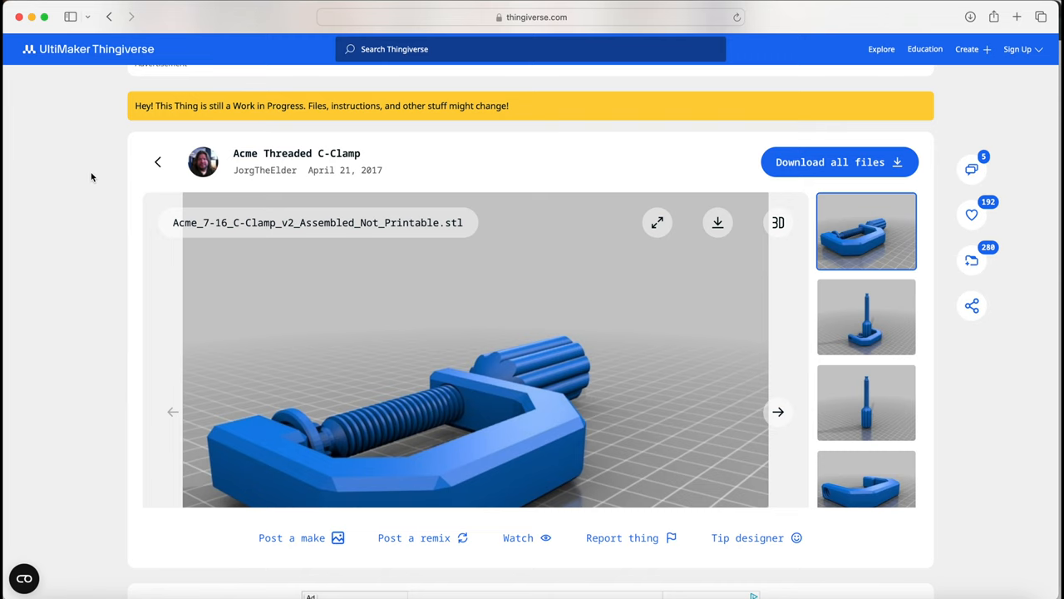
pyautogui.moveTo(222, 120)
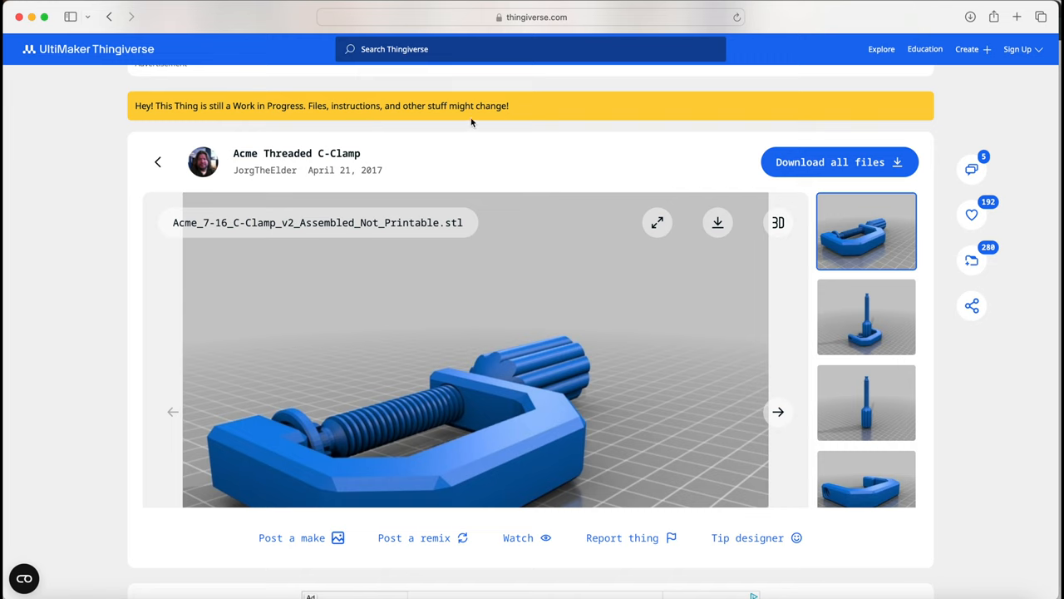
pyautogui.moveTo(372, 181)
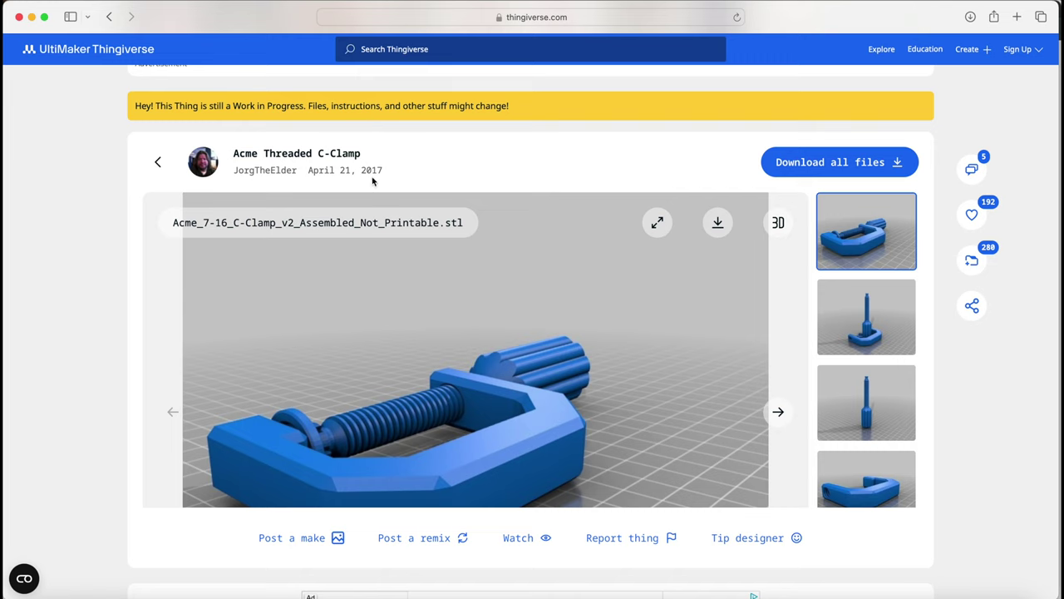
pyautogui.moveTo(374, 181)
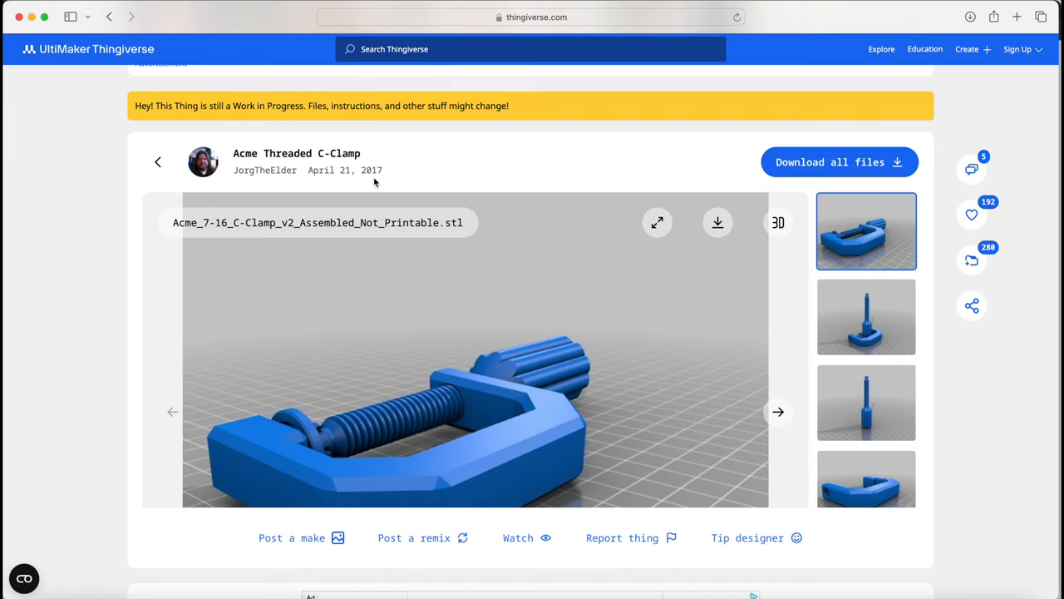
pyautogui.scroll(-3)
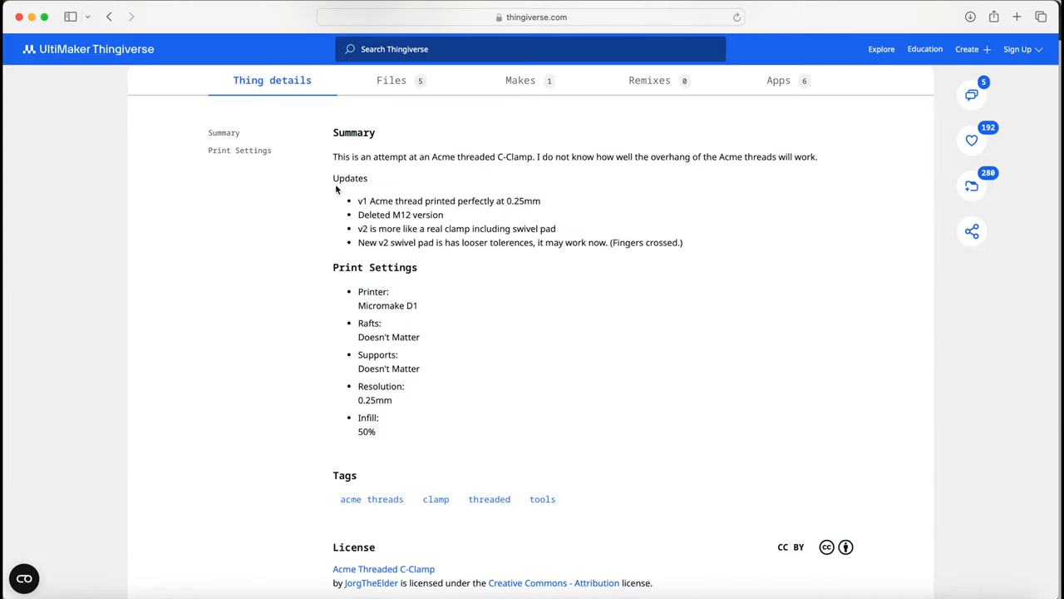
pyautogui.moveTo(346, 223)
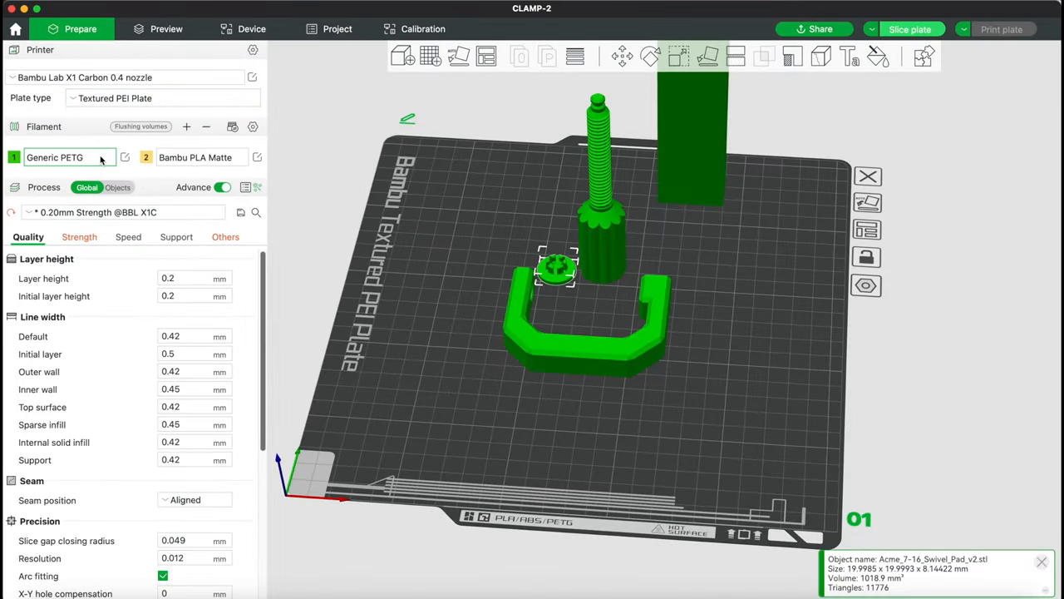
pyautogui.moveTo(94, 160)
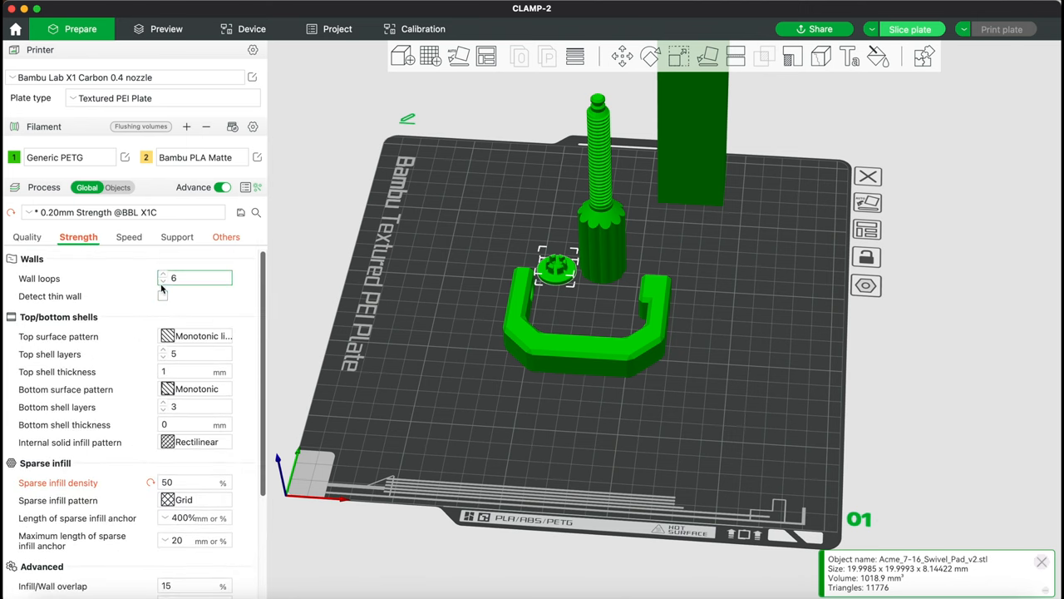
# Scroll the Strength settings for the Acme clamp parts with 50% sparse infill
pyautogui.scroll(-3)
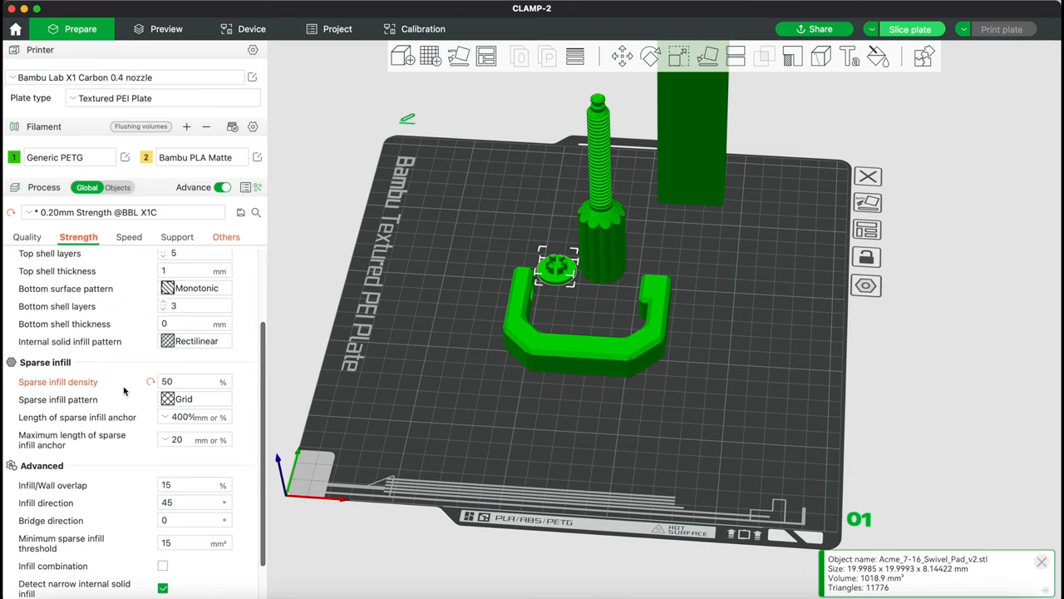
pyautogui.moveTo(136, 389)
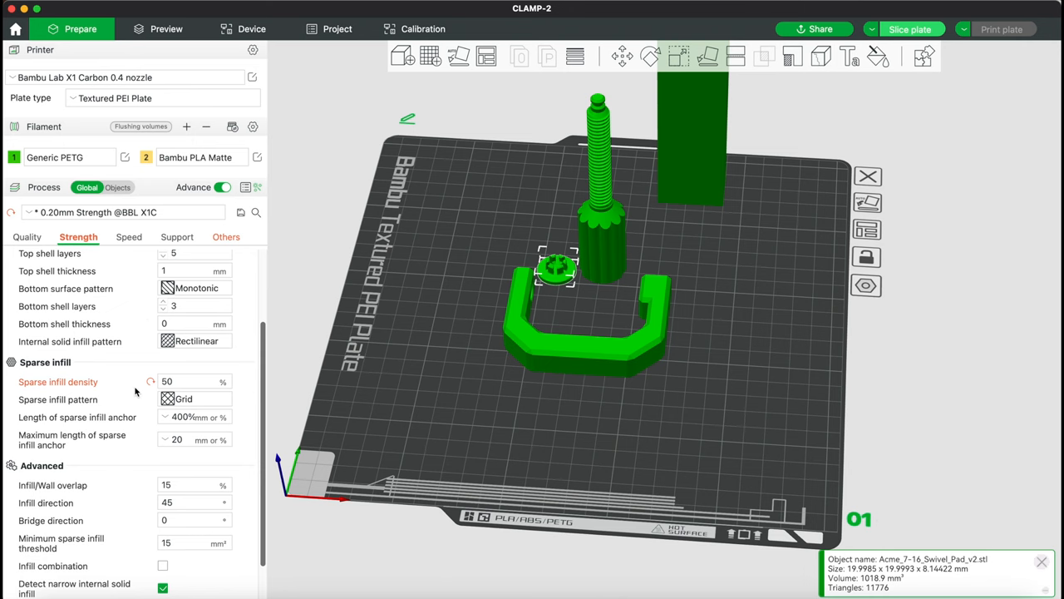